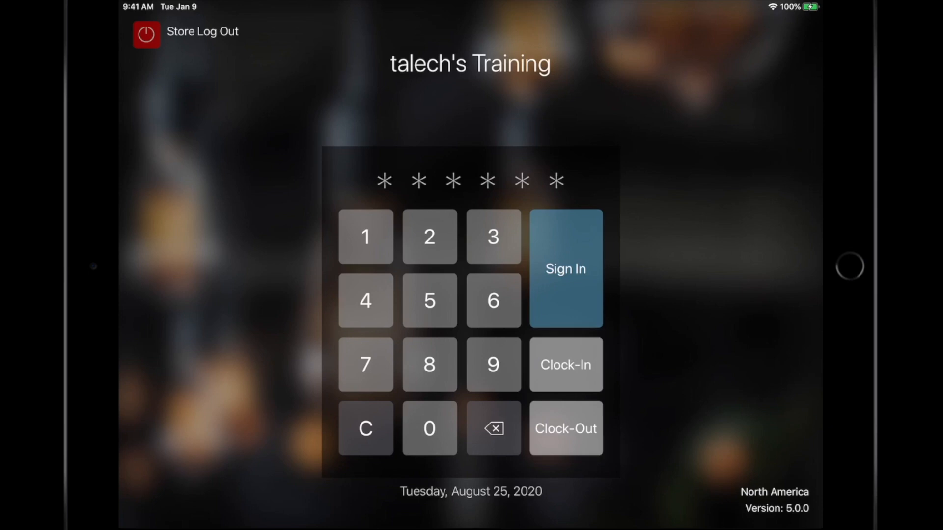
# Sign in with the PIN, clock the employee in, and sign out to the PIN pad
pyautogui.click(564, 269)
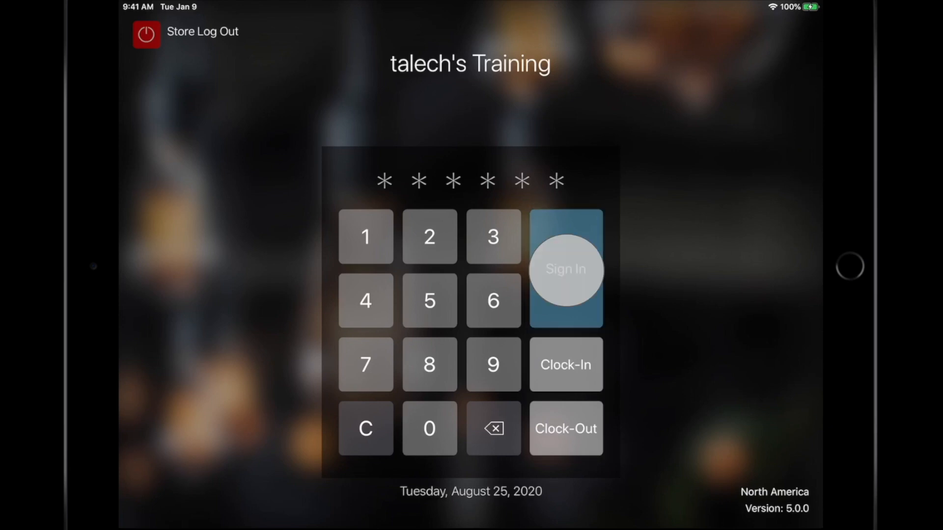
pyautogui.click(565, 269)
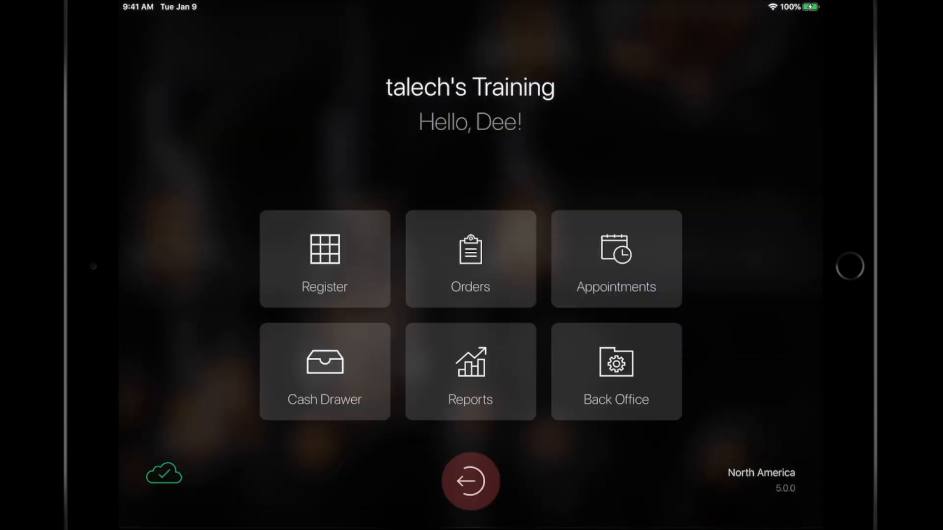
pyautogui.click(471, 480)
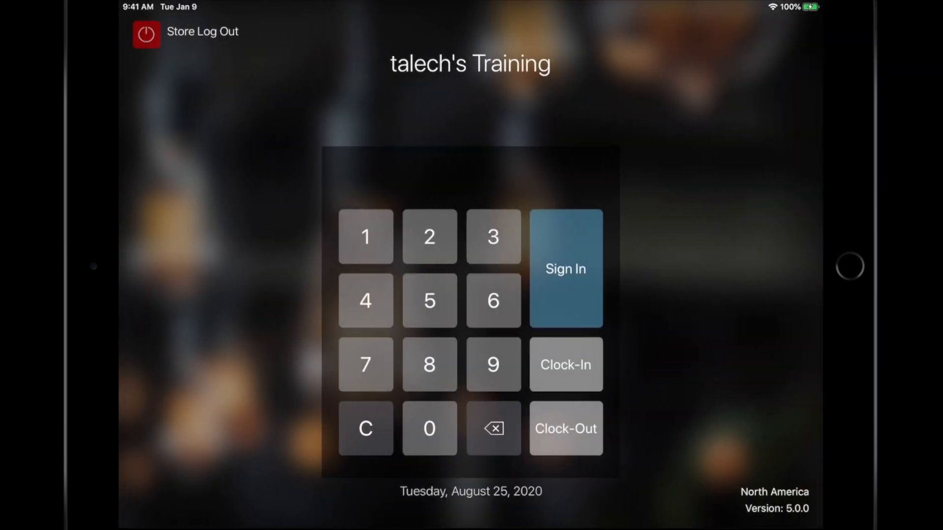
pyautogui.click(565, 365)
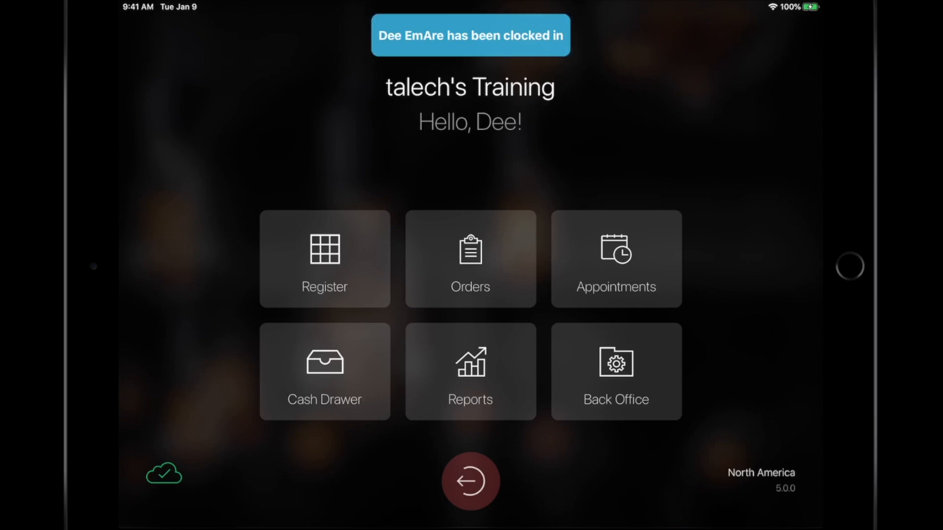
pyautogui.click(471, 481)
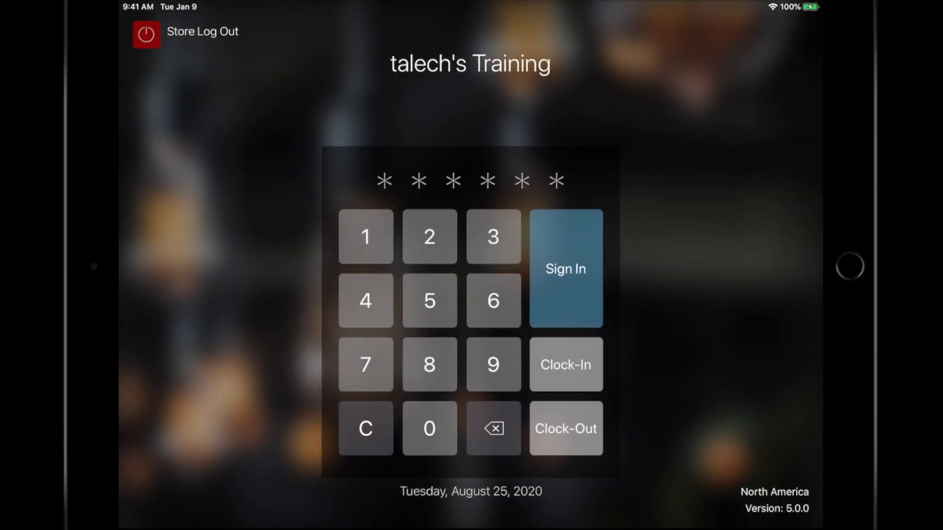
# Check the employee's shift start and break options through Clock-Out, then dismiss the prompt
pyautogui.click(564, 429)
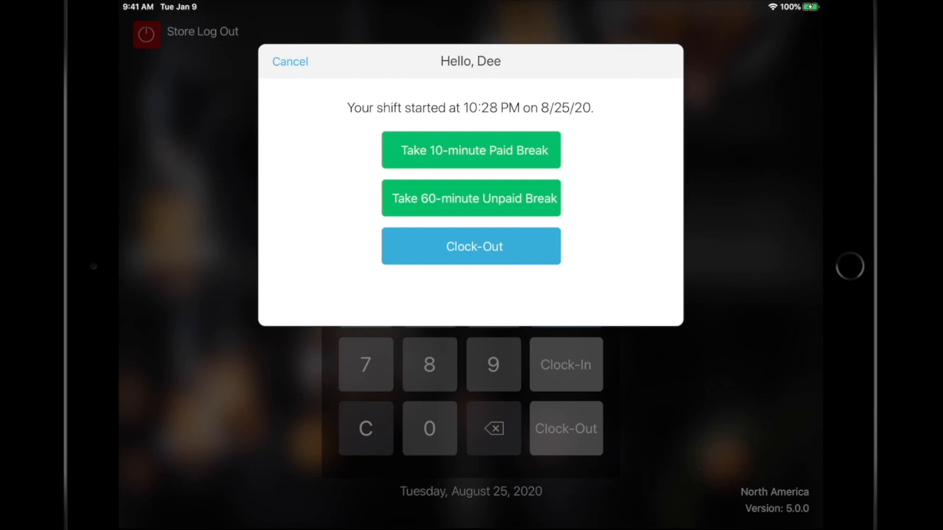
pyautogui.click(289, 61)
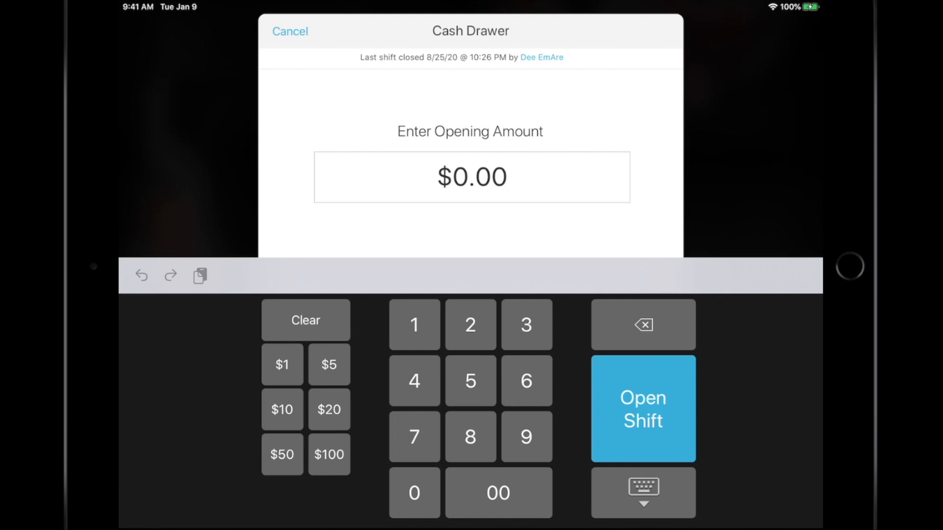
# Enter a $100 opening cash amount and open the drawer shift
pyautogui.click(328, 455)
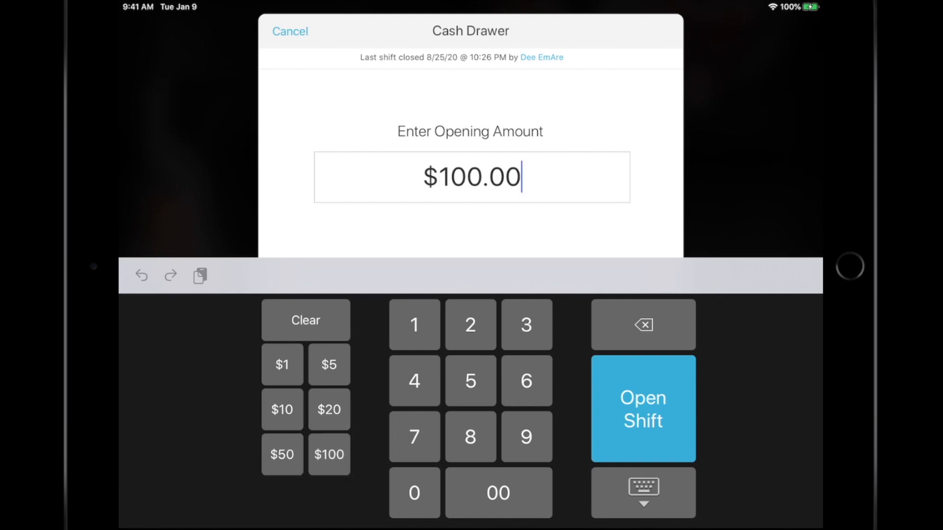
pyautogui.click(642, 410)
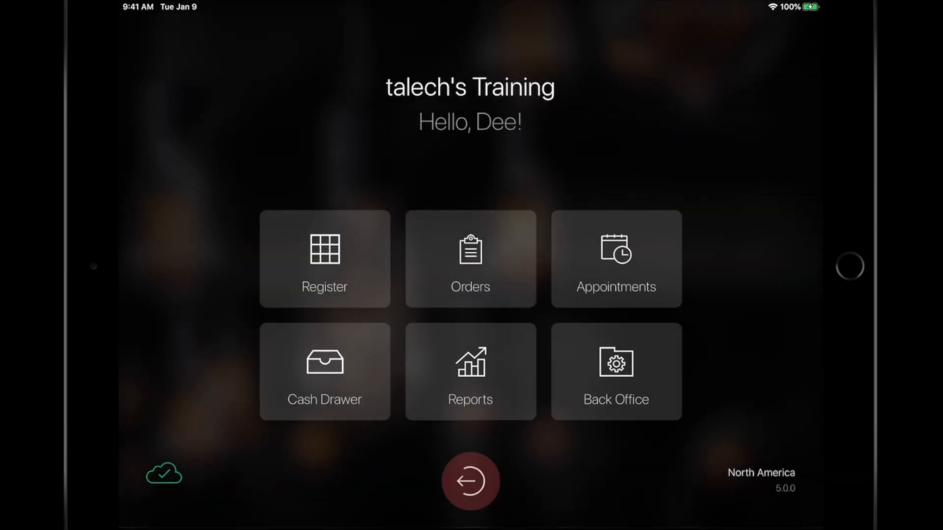
pyautogui.click(324, 371)
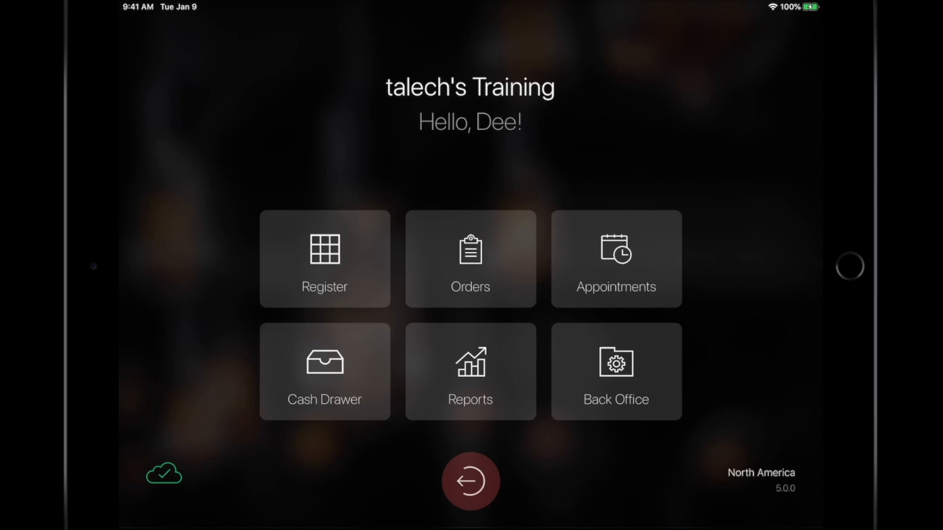
pyautogui.click(324, 371)
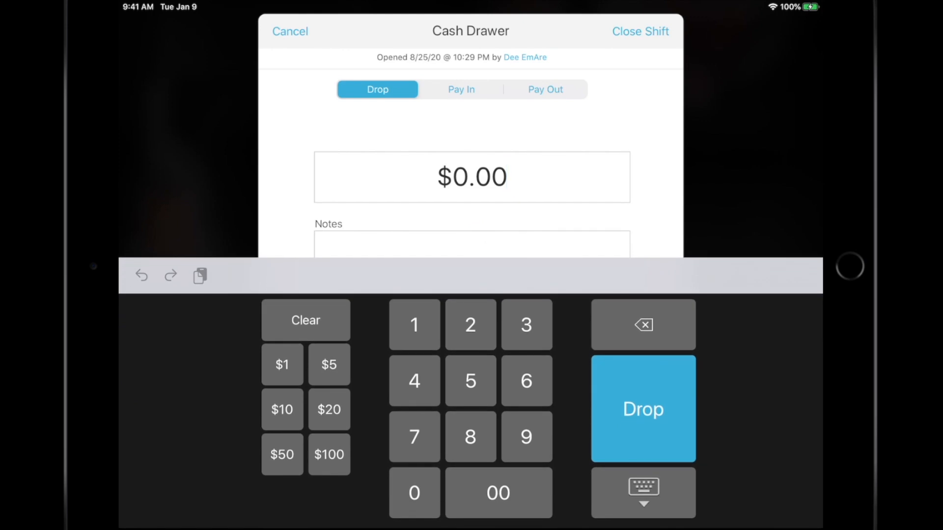
pyautogui.click(544, 89)
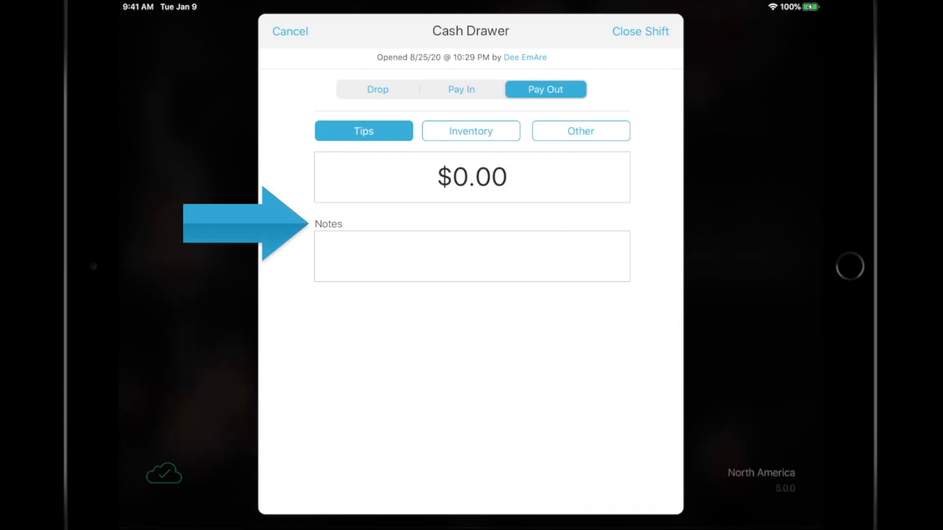
pyautogui.click(290, 32)
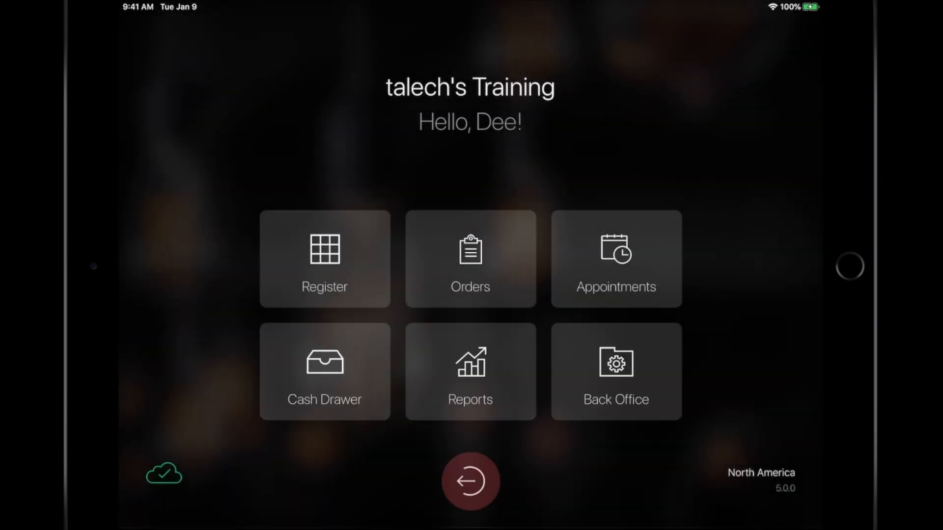
pyautogui.click(324, 258)
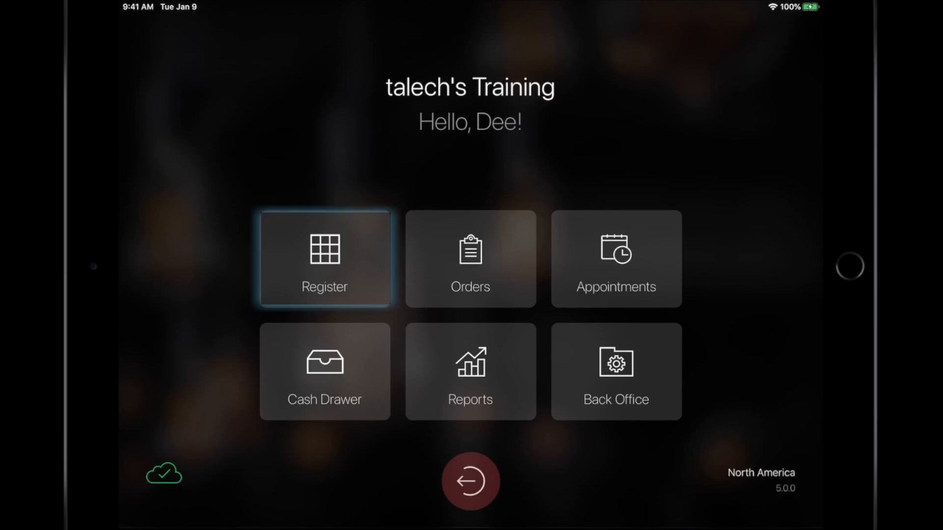
# Open the Register and keep new order D5M6 as an In Store order
pyautogui.click(324, 259)
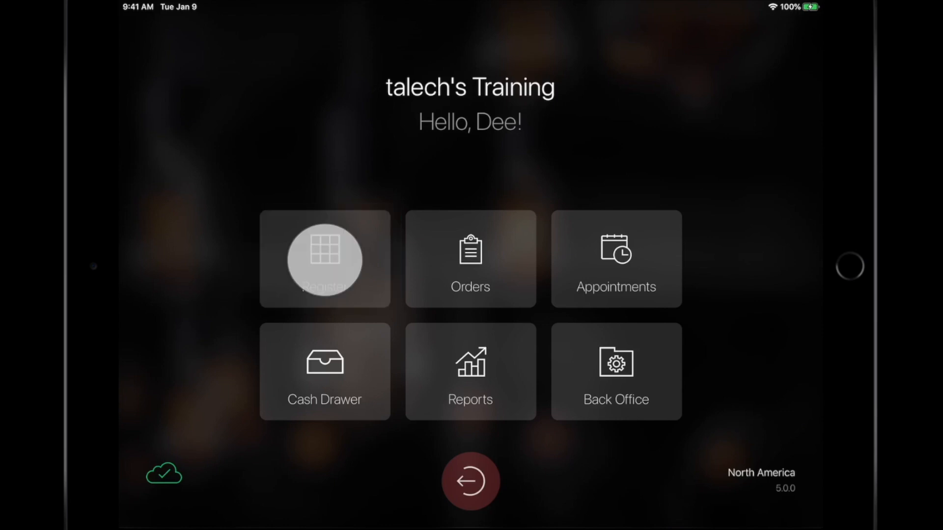
pyautogui.click(325, 260)
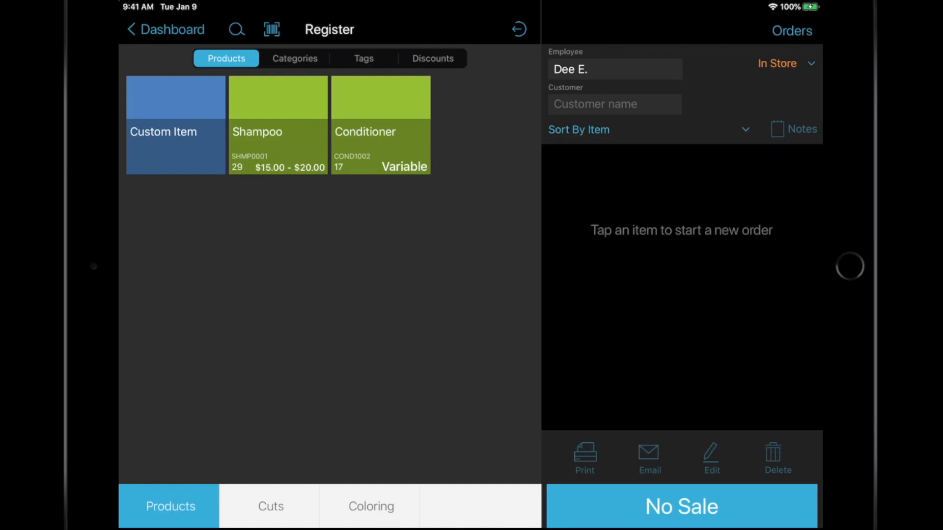
pyautogui.click(785, 63)
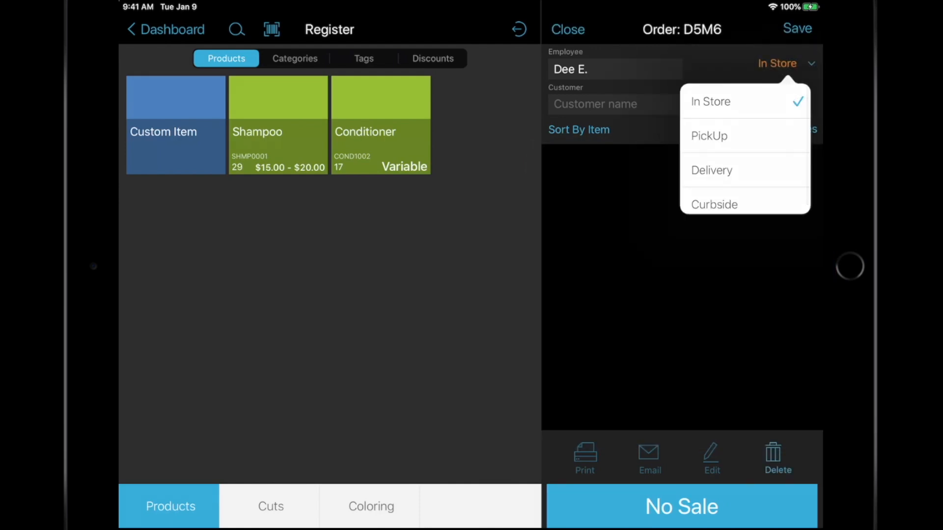
pyautogui.click(612, 104)
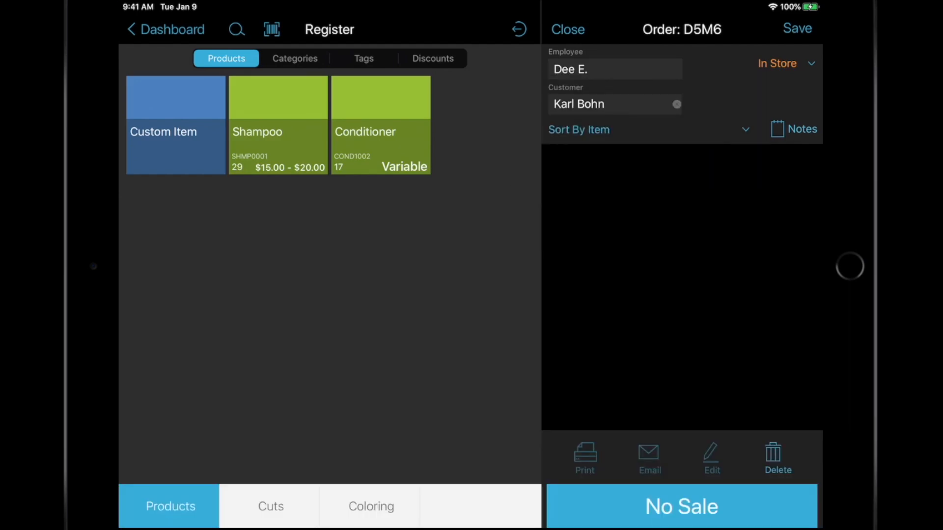
# Close the order notes without adding any and select the Shampoo tile
pyautogui.click(793, 129)
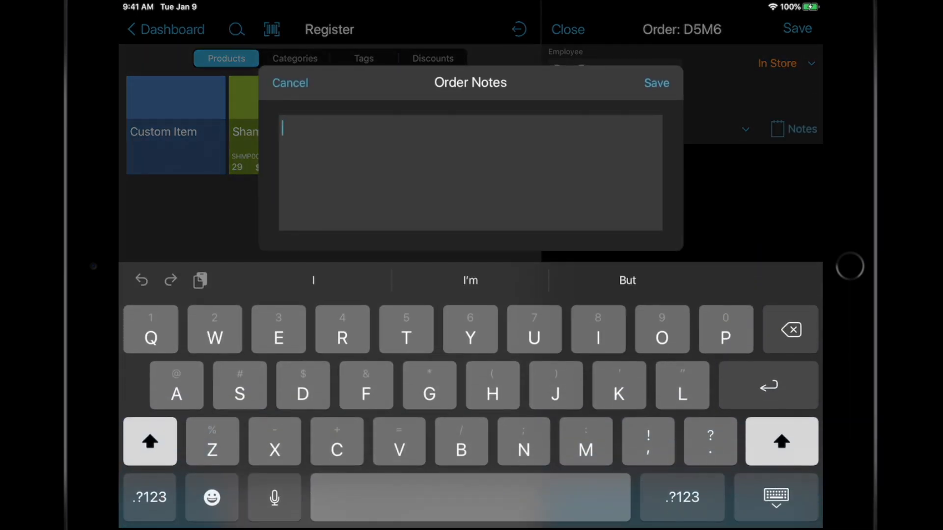
pyautogui.click(289, 83)
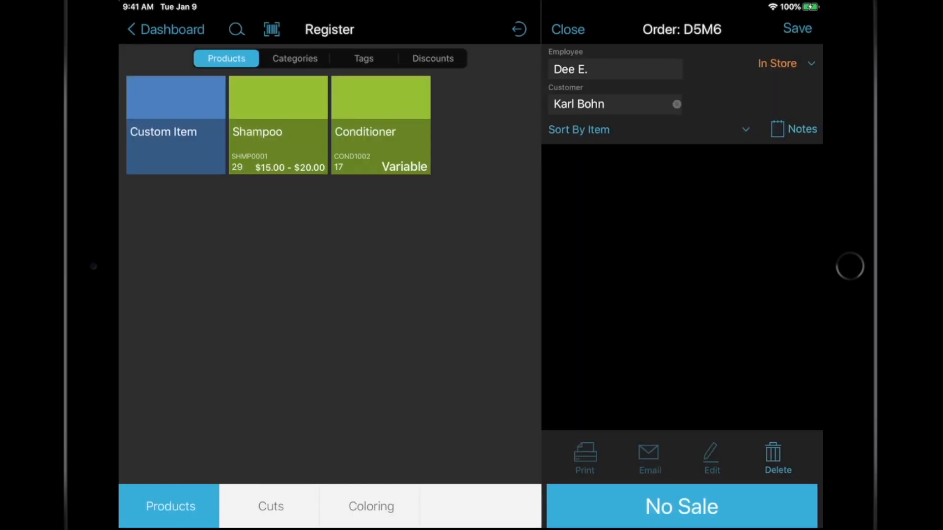
pyautogui.click(277, 126)
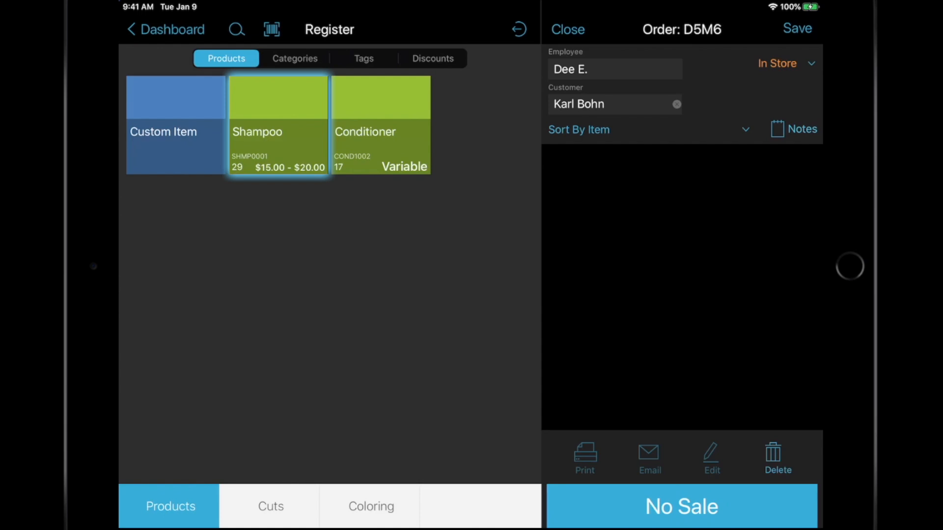
# Add one Large Shampoo at $20.00, bringing the order total to $22.00
pyautogui.click(277, 125)
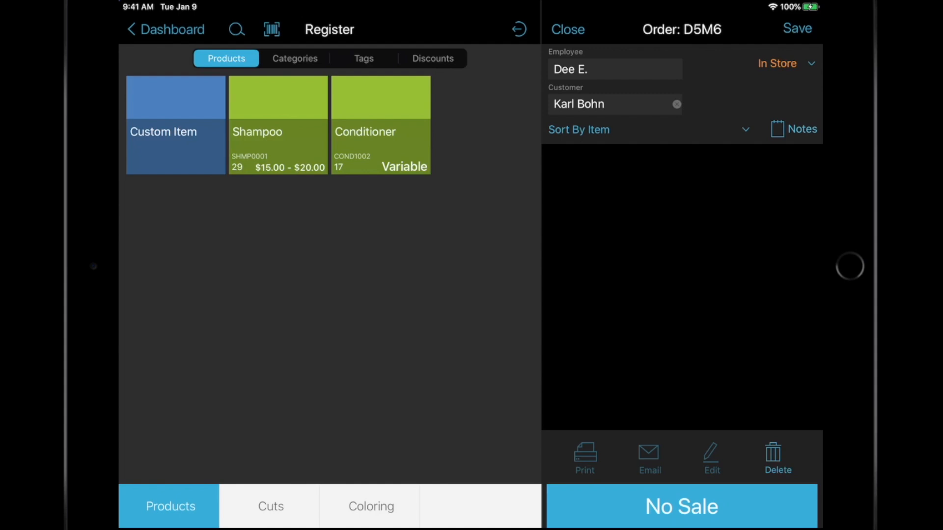
pyautogui.click(277, 124)
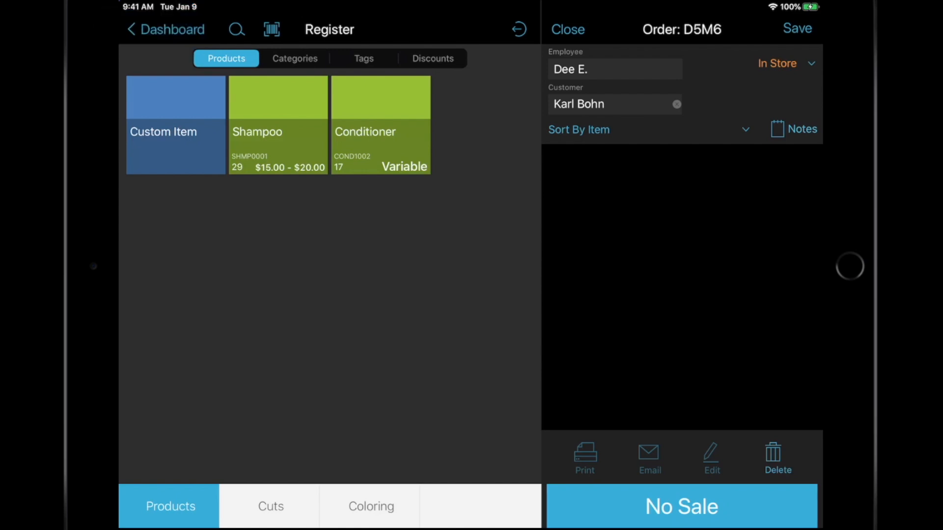
pyautogui.click(278, 124)
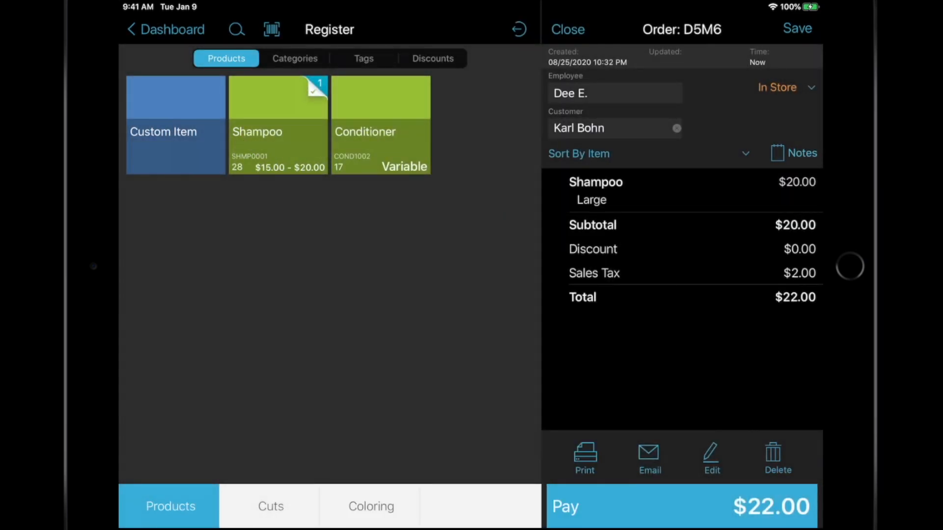
# Add a Men's Hair Cut with a stylist, delete it, and save the order
pyautogui.click(271, 506)
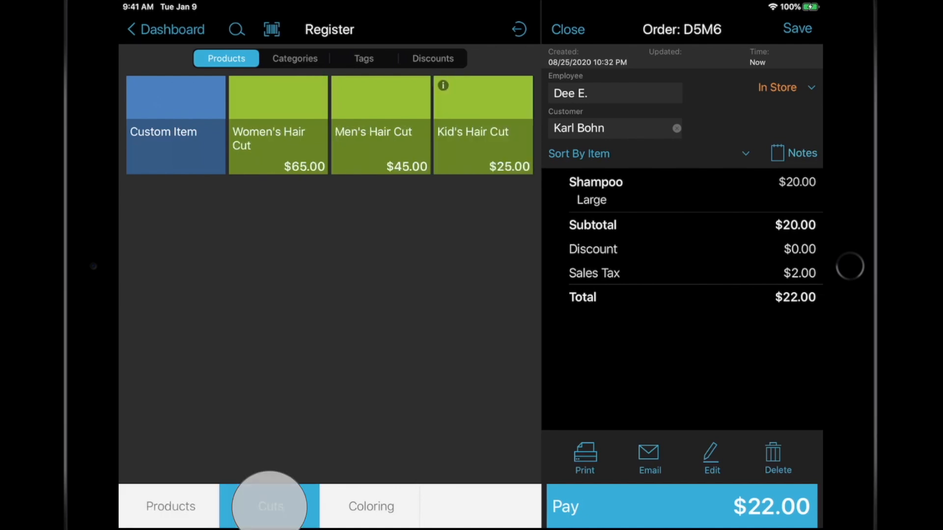
pyautogui.click(270, 506)
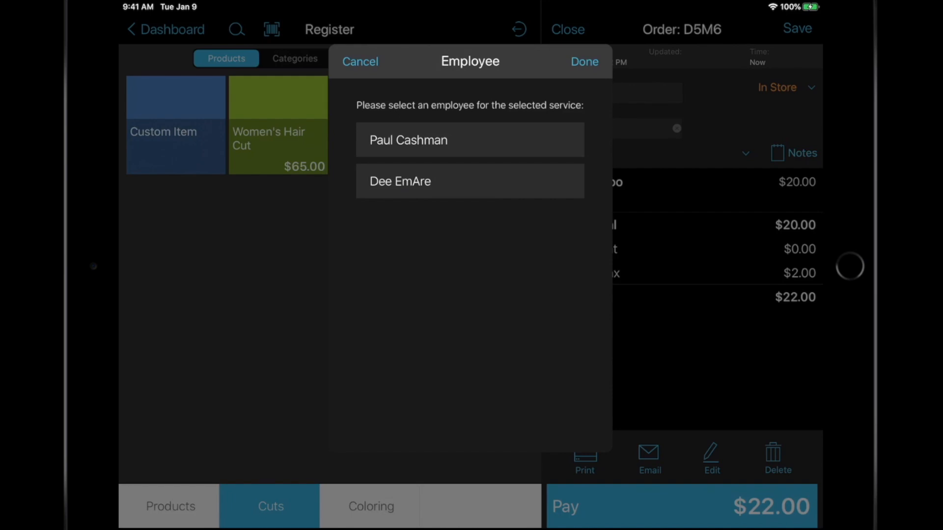
pyautogui.click(470, 139)
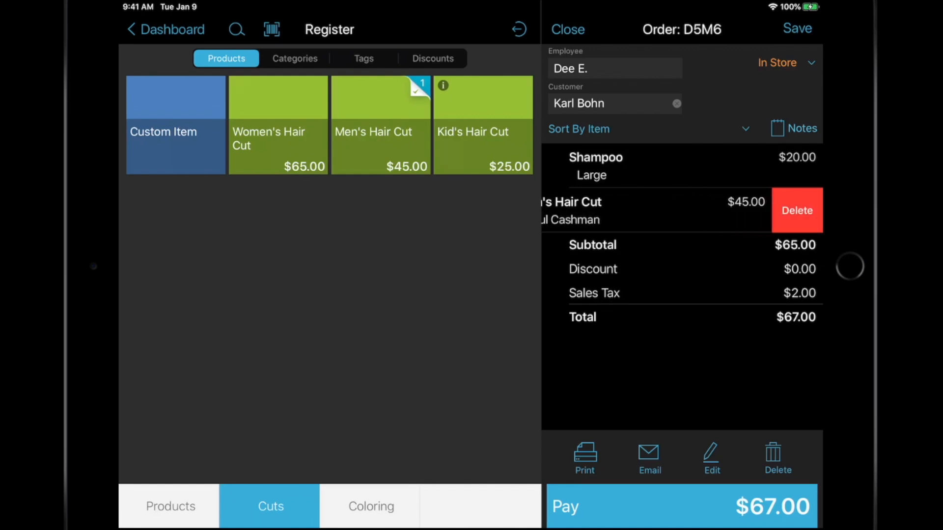
pyautogui.click(796, 211)
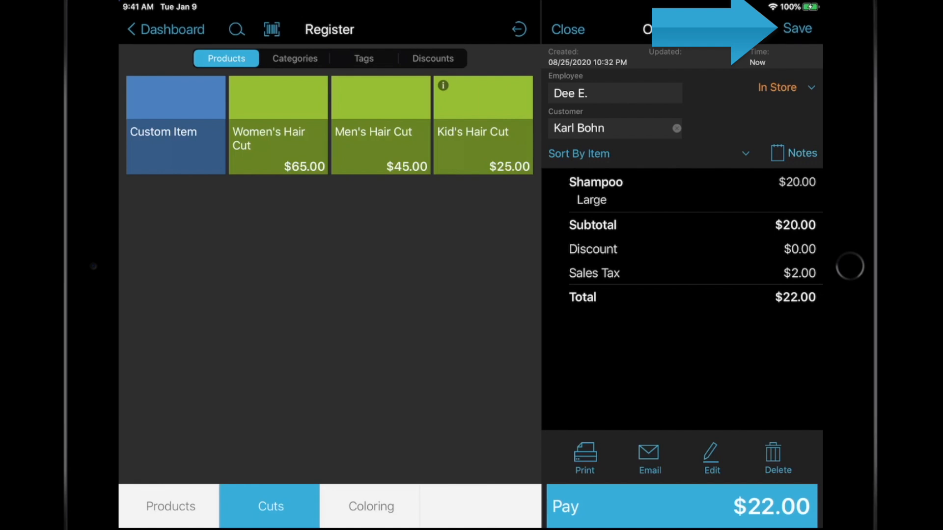
pyautogui.click(797, 29)
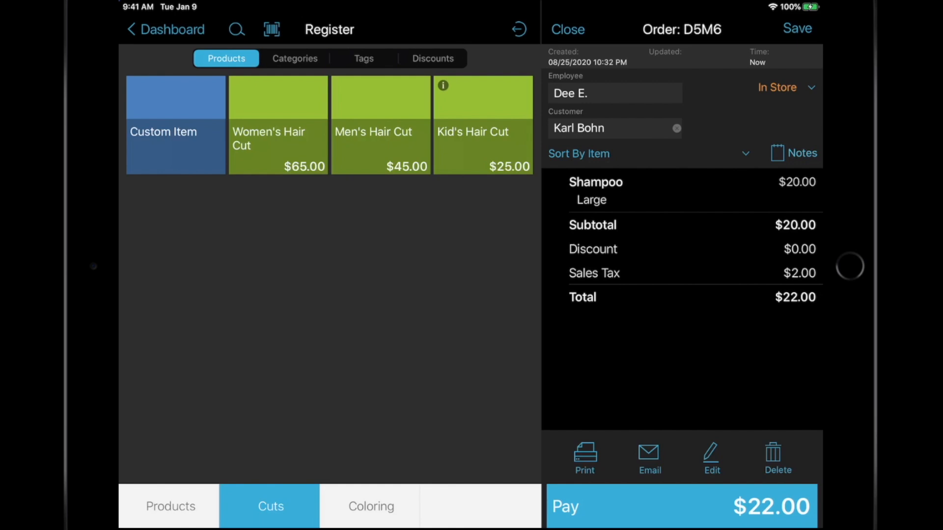
# Charge $25.30 by manual credit card entry with a 15% tip, skipping the receipt
pyautogui.click(579, 506)
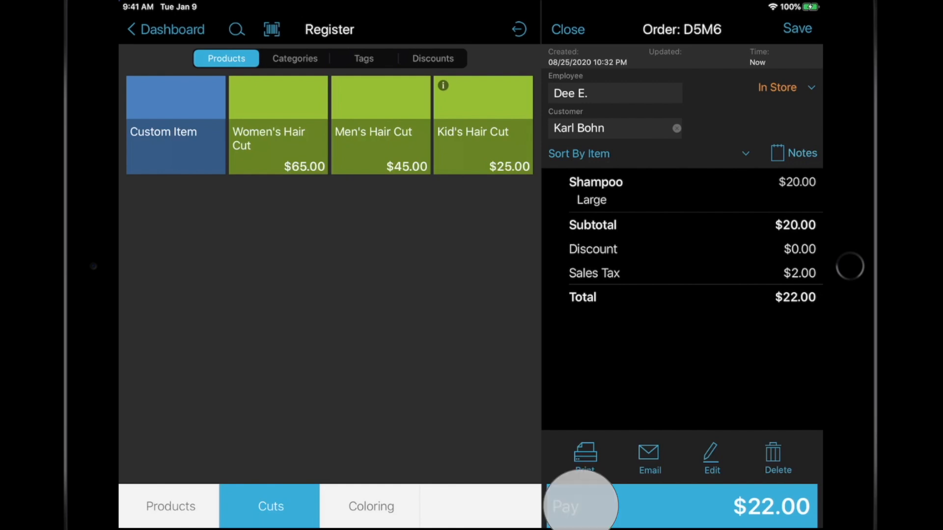
pyautogui.click(579, 506)
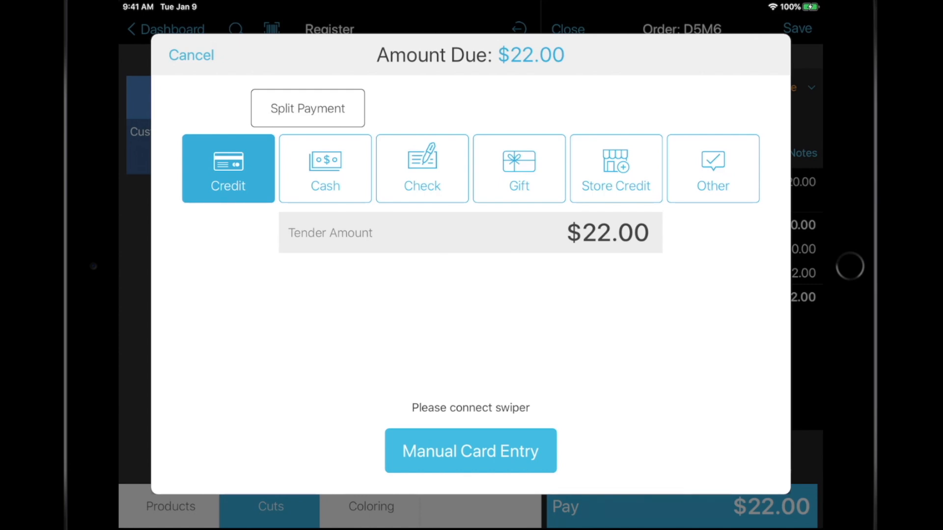
pyautogui.click(471, 451)
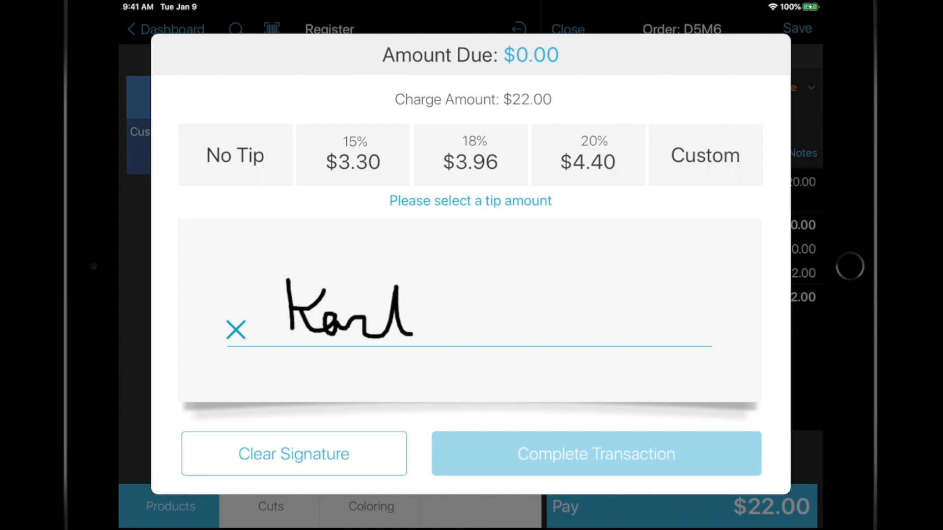
pyautogui.click(352, 155)
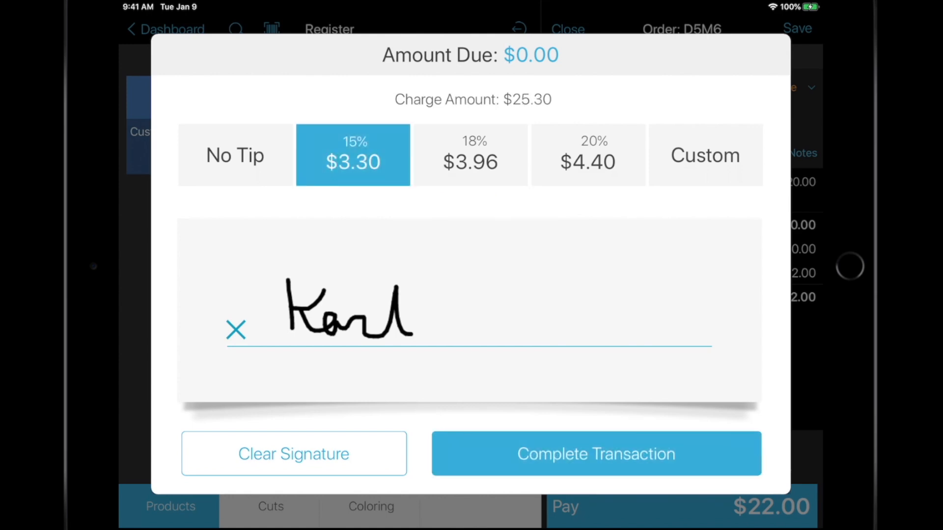
pyautogui.click(595, 454)
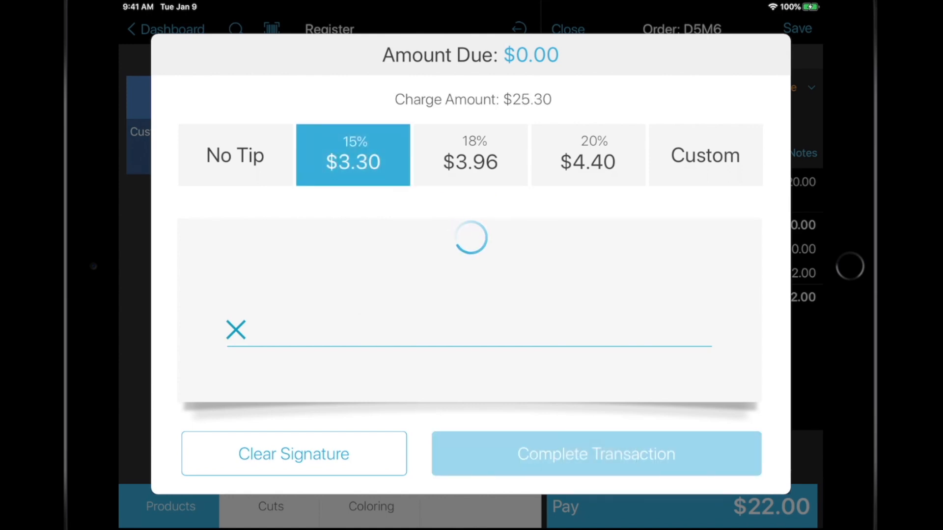
pyautogui.click(595, 453)
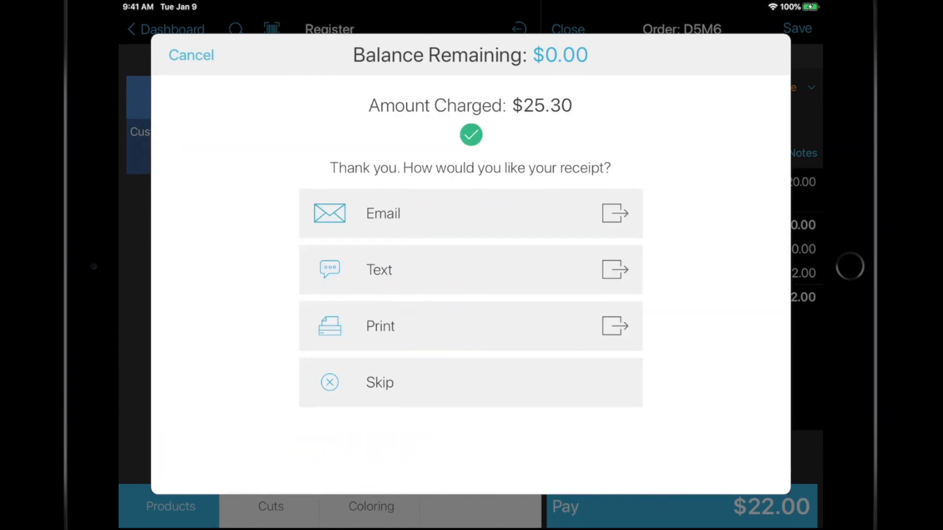
pyautogui.click(379, 382)
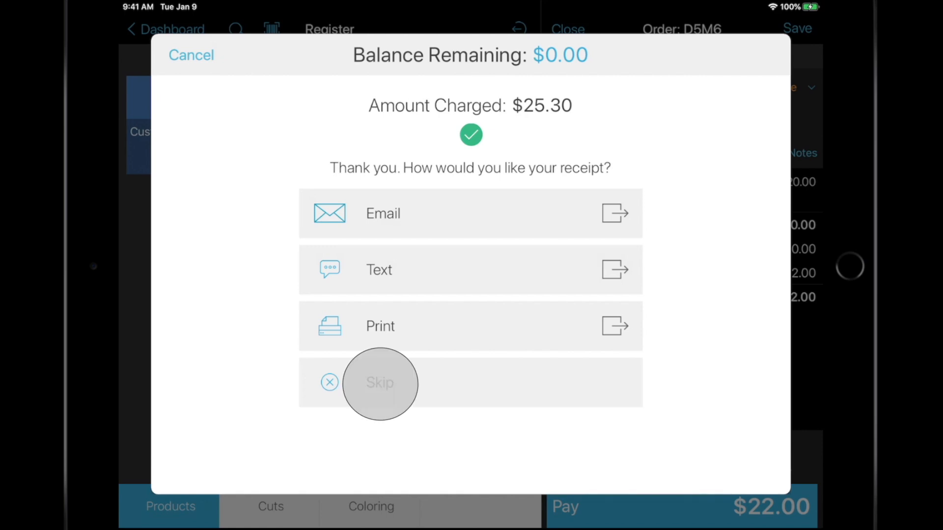
pyautogui.click(380, 383)
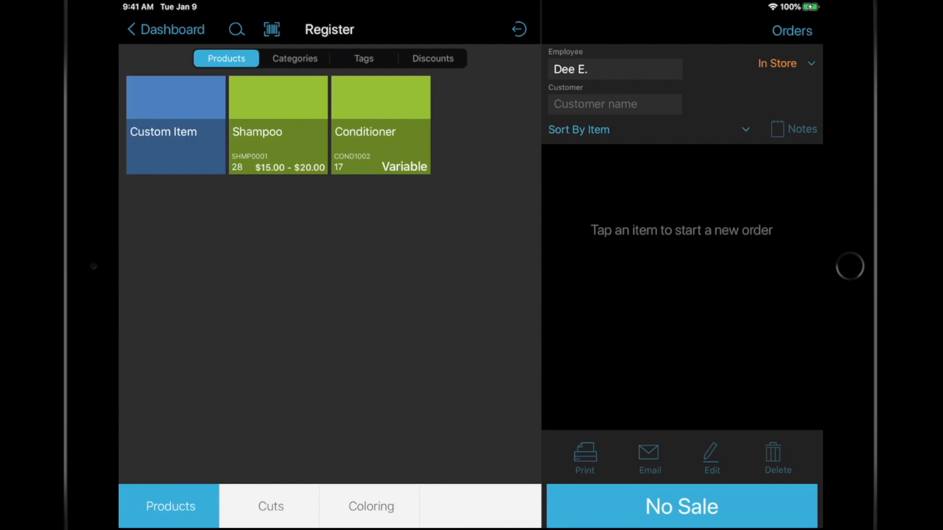
# Switch between Open and Closed orders, ending on Closed with D5M6 at $25.30
pyautogui.click(792, 30)
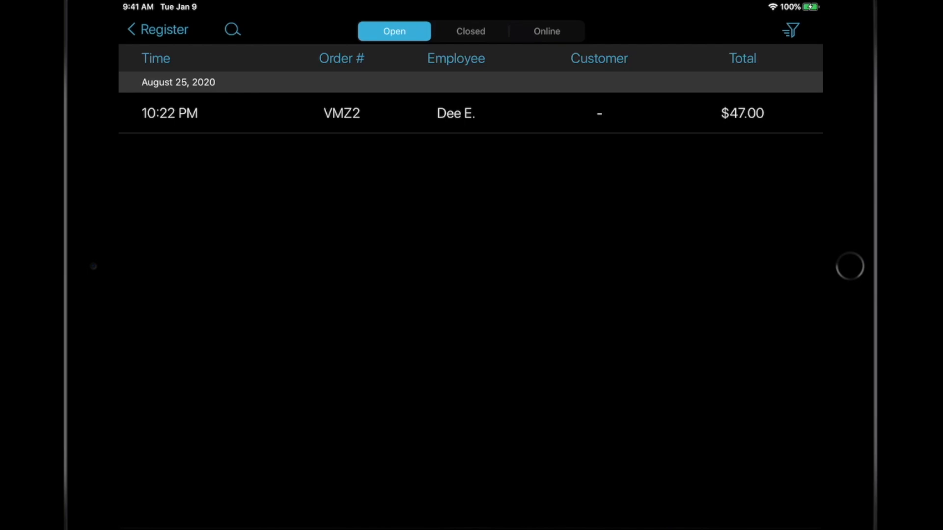
pyautogui.click(470, 30)
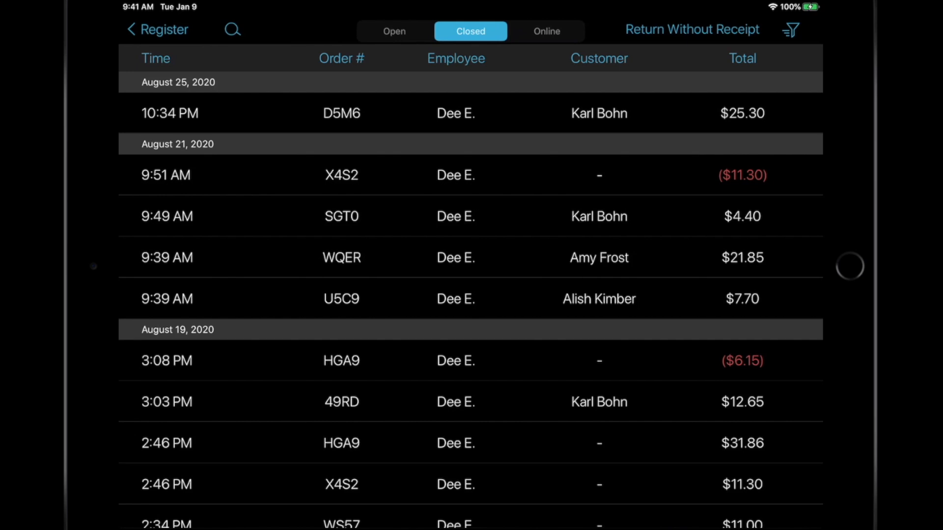
pyautogui.click(393, 30)
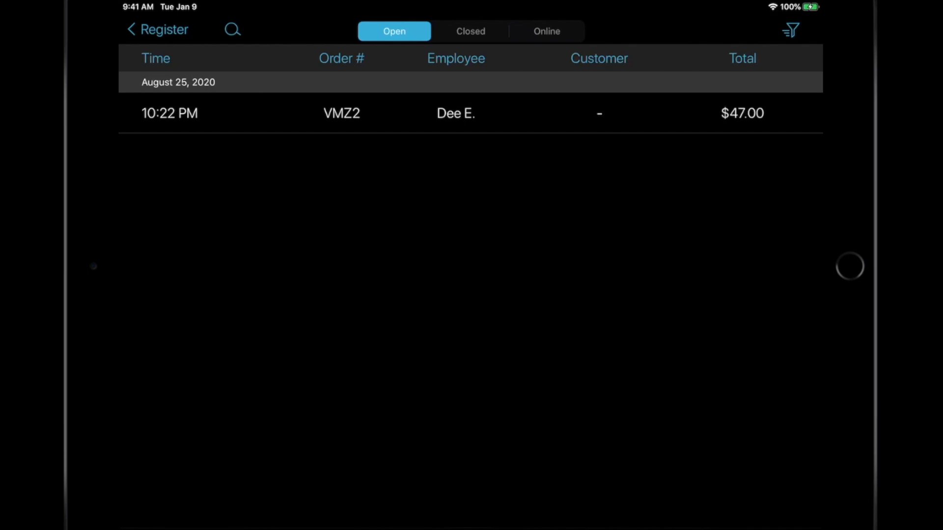
pyautogui.click(470, 30)
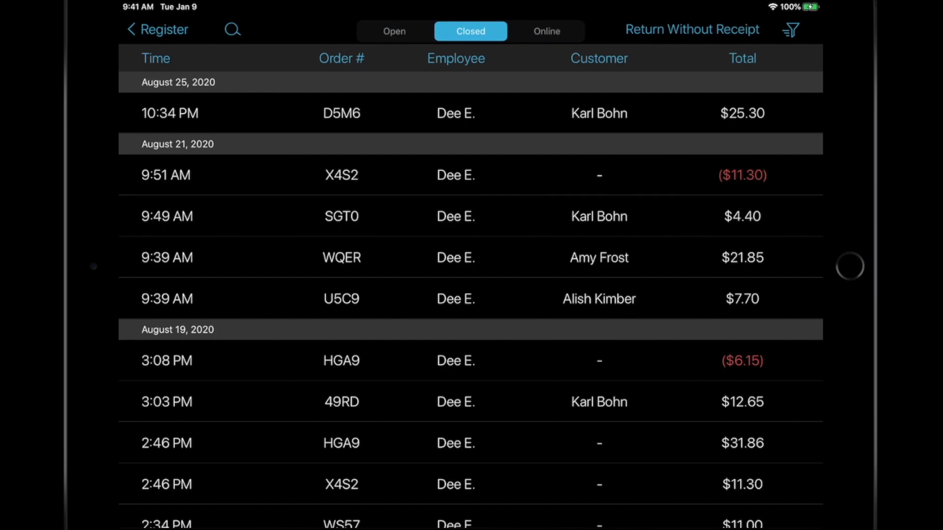
pyautogui.click(341, 113)
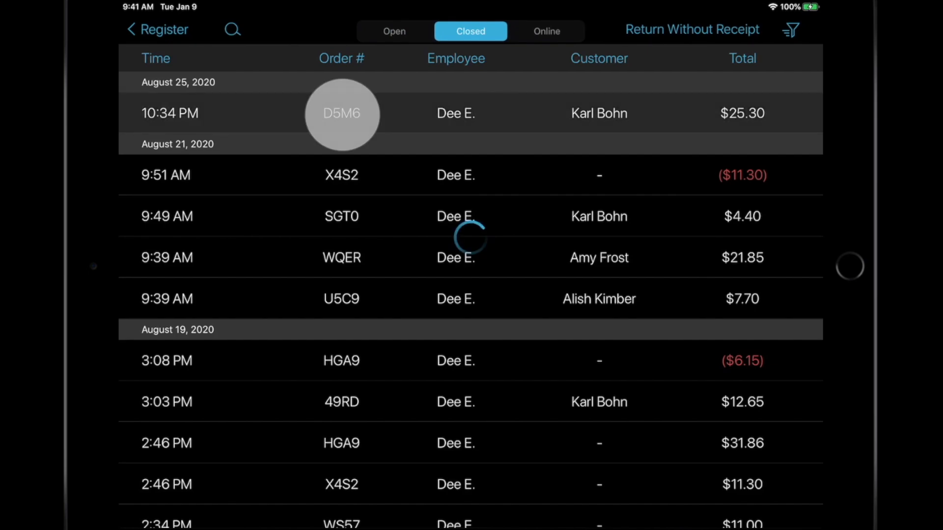
# Open order D5M6's details and bring up its return screen
pyautogui.click(341, 113)
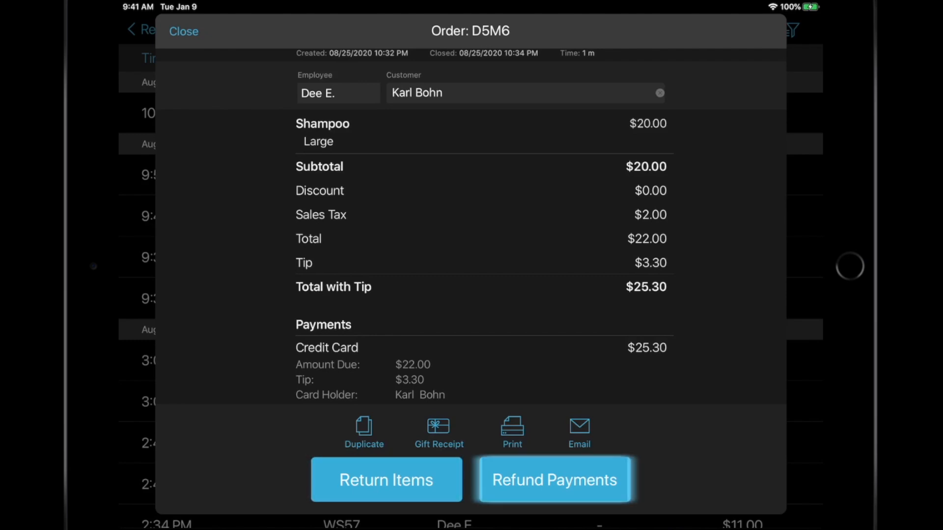
pyautogui.click(385, 479)
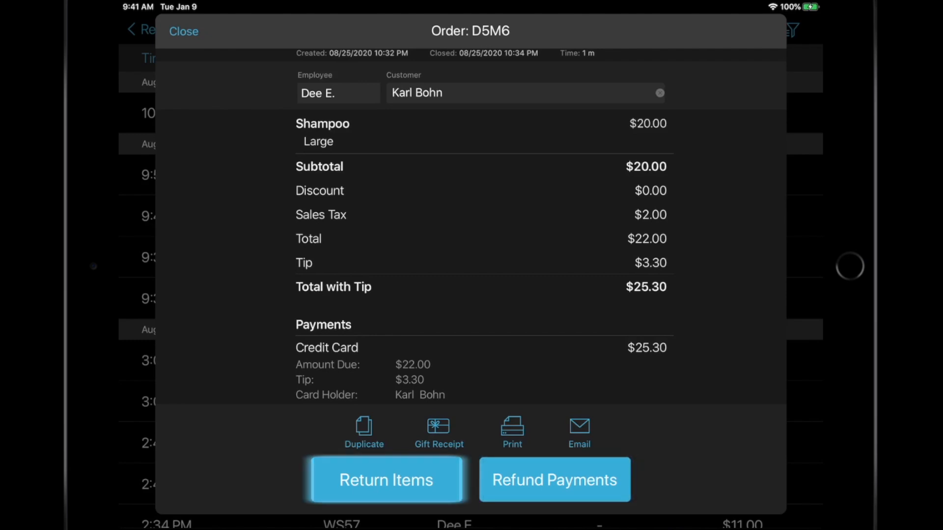
pyautogui.click(554, 479)
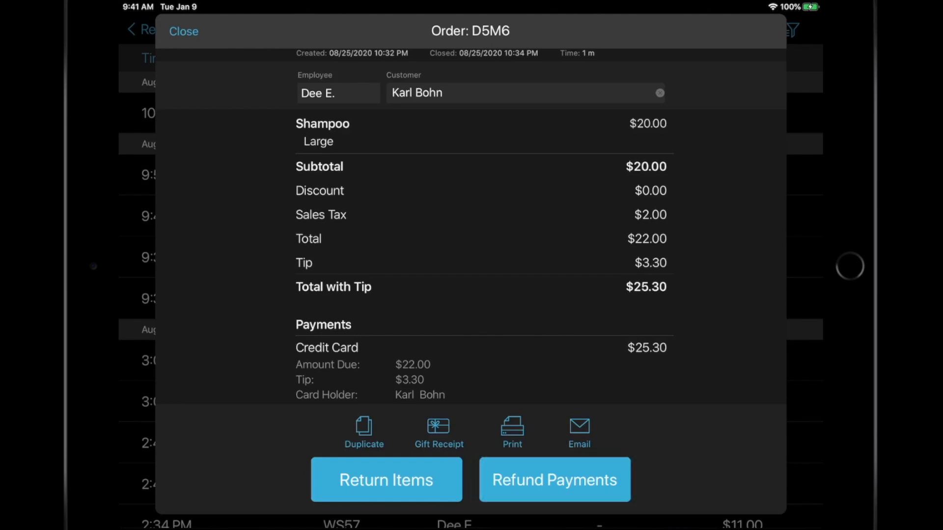
pyautogui.click(386, 479)
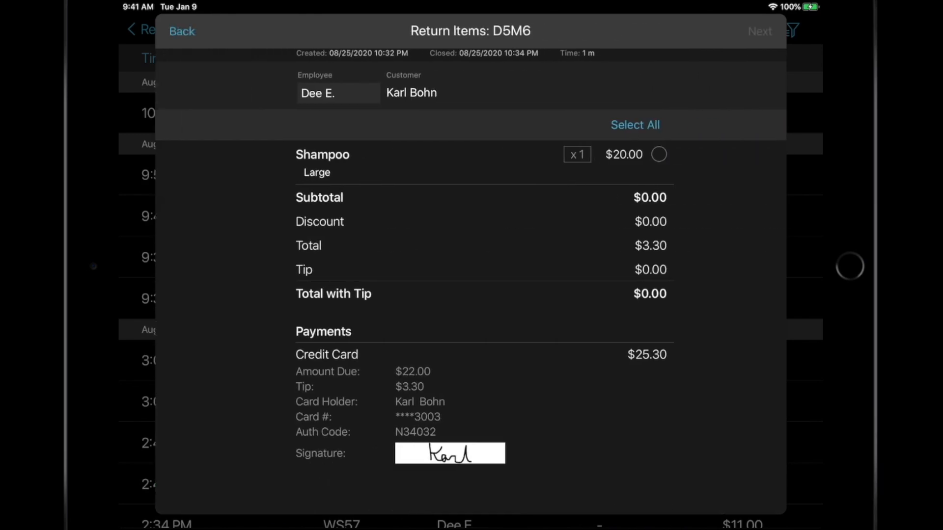
# Return the Shampoo, refund $25.30 to the card, and exit to the home menu
pyautogui.click(576, 155)
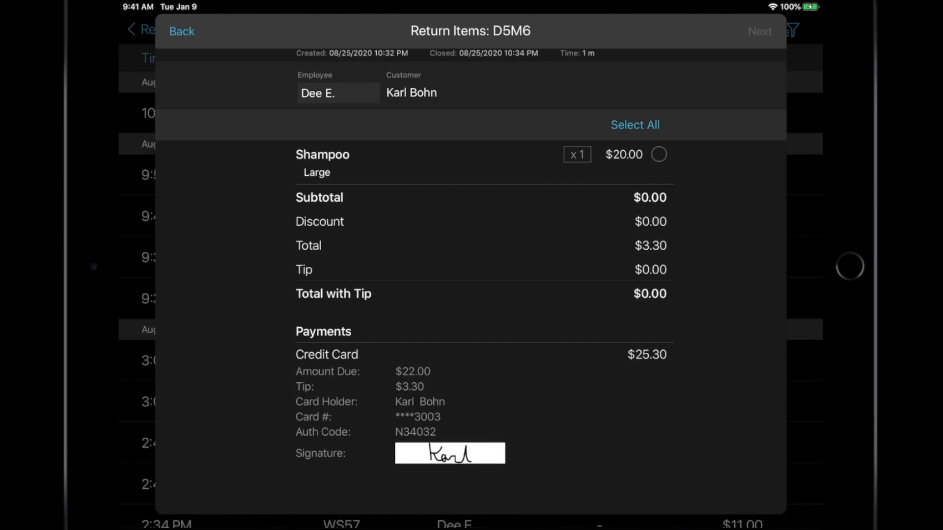
pyautogui.click(659, 154)
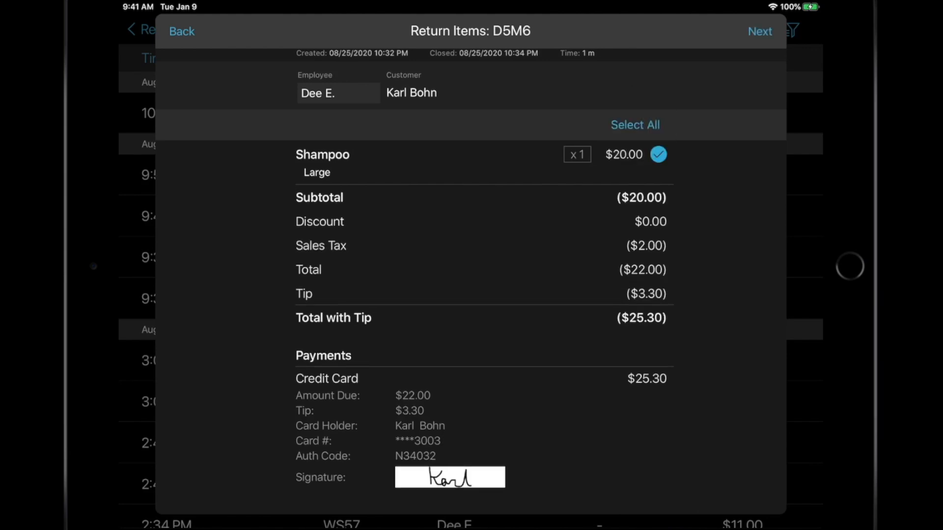
pyautogui.click(760, 31)
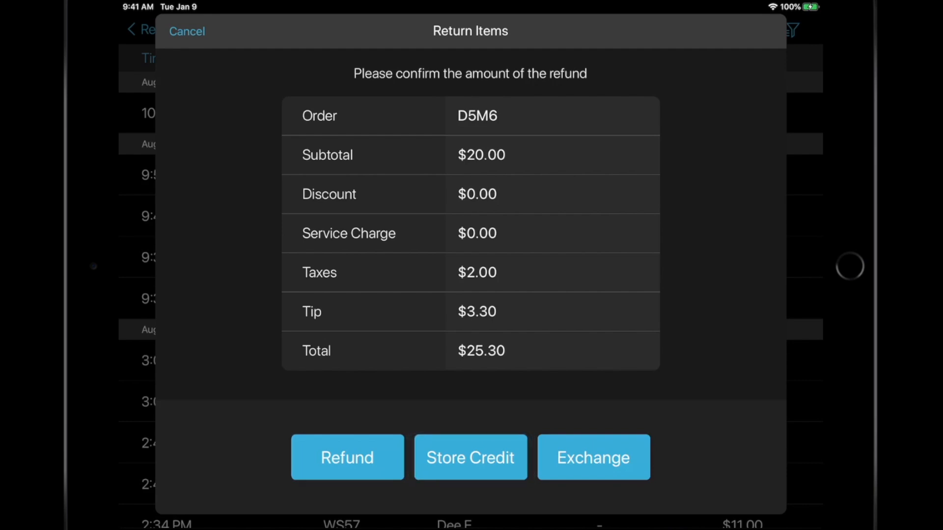
pyautogui.click(347, 458)
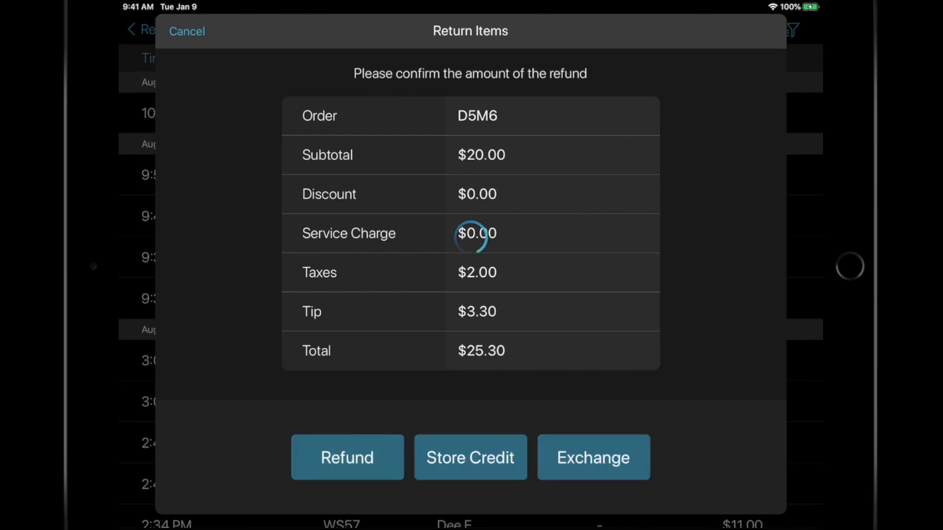
pyautogui.click(347, 457)
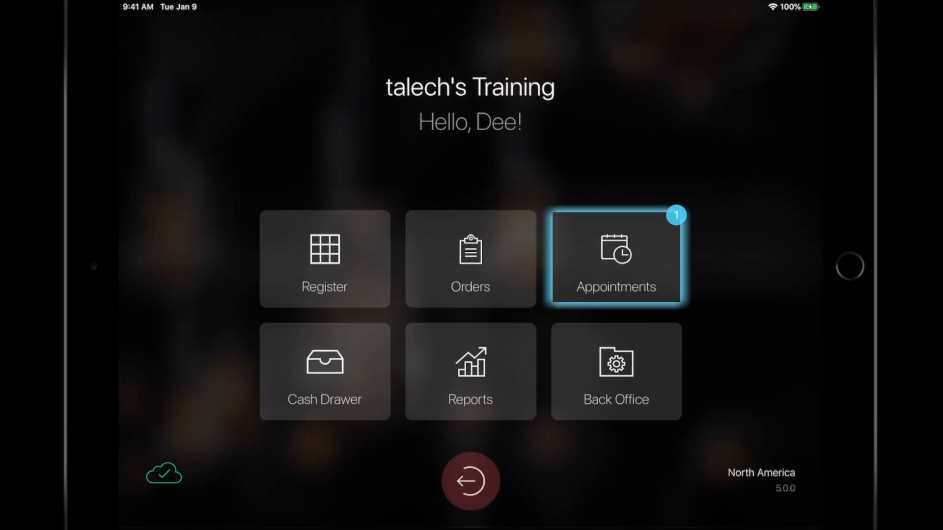
pyautogui.click(616, 259)
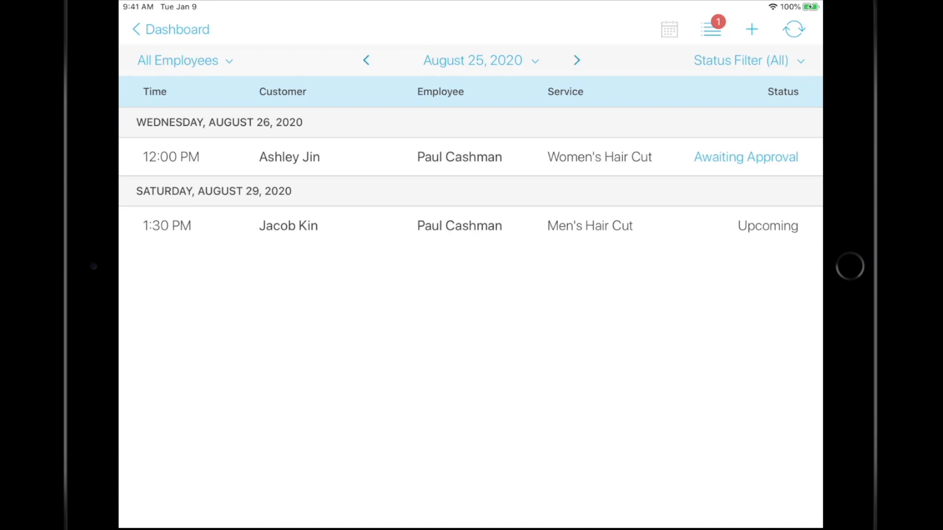
pyautogui.click(749, 60)
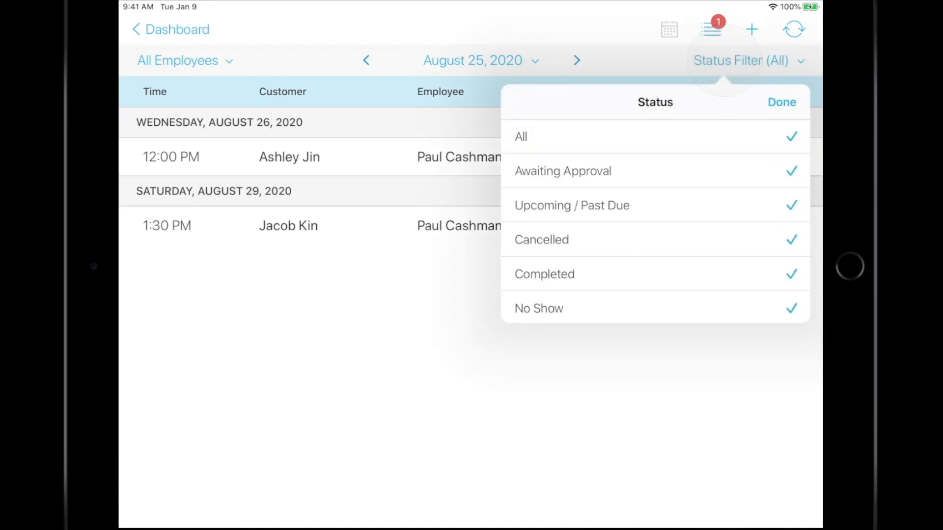
pyautogui.click(781, 101)
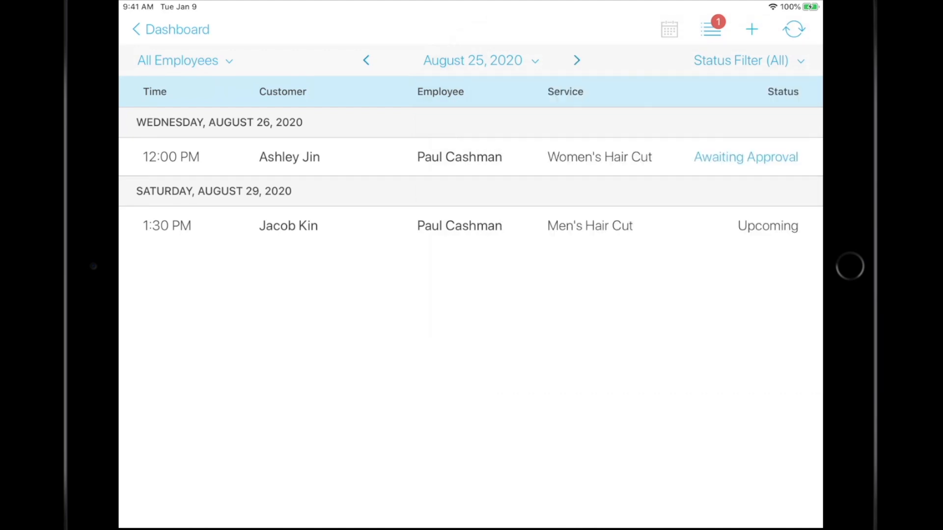
pyautogui.click(178, 59)
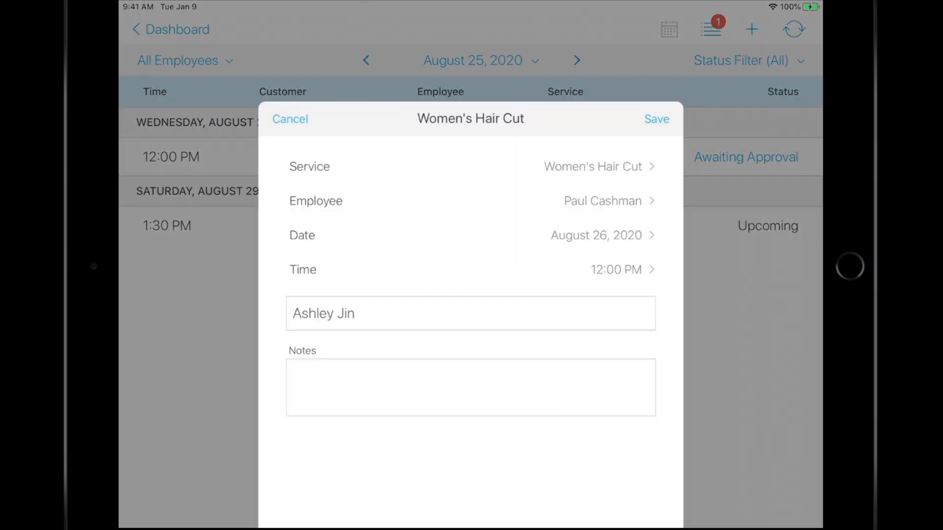
pyautogui.click(557, 474)
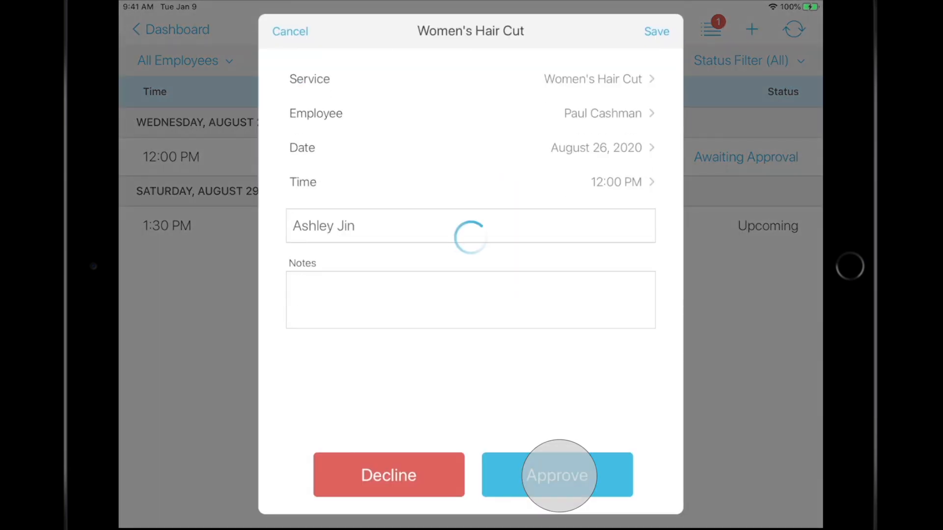
pyautogui.click(556, 475)
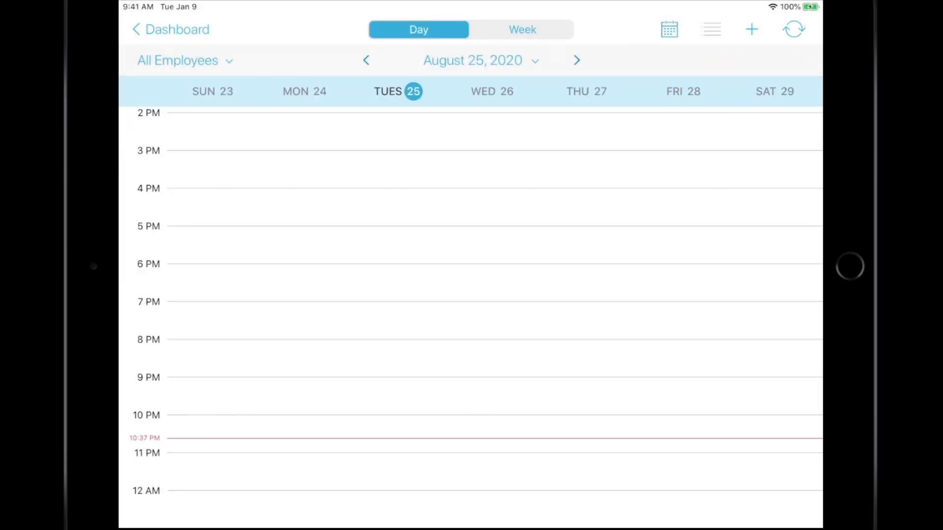
pyautogui.click(521, 29)
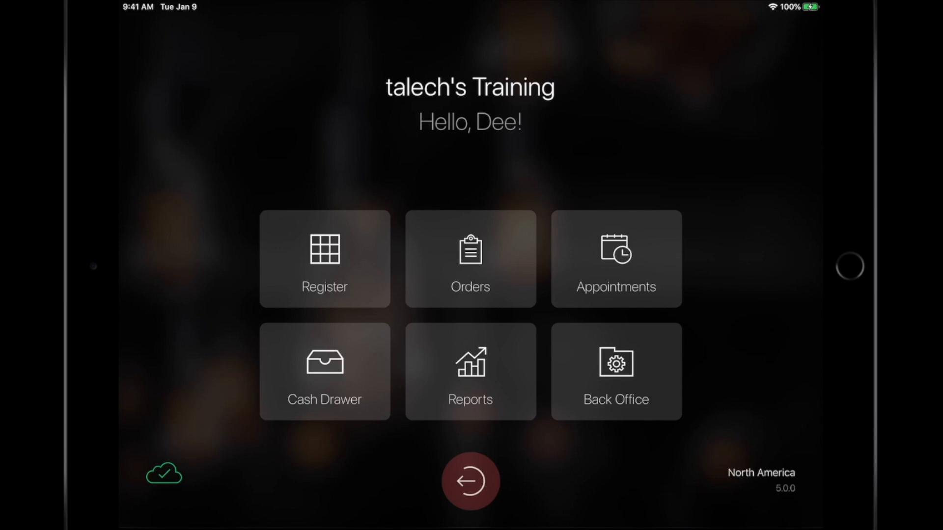
# Close the cash drawer shift with a $100.00 count (2 × $50 notes) and dismiss the summary
pyautogui.click(324, 372)
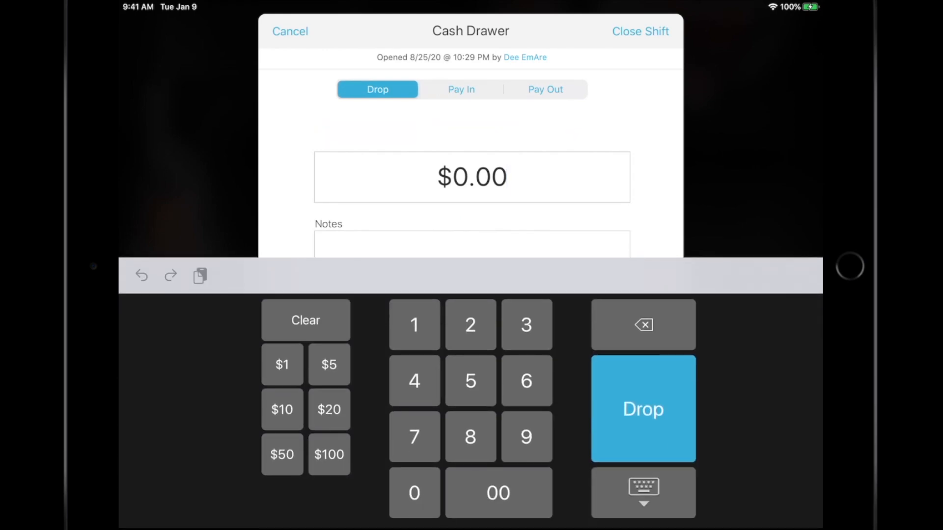
pyautogui.click(640, 32)
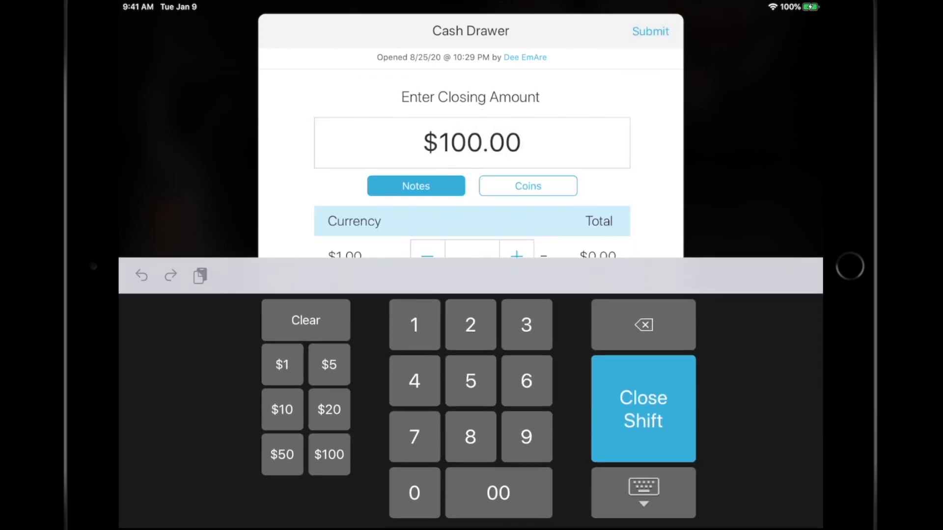
pyautogui.click(642, 492)
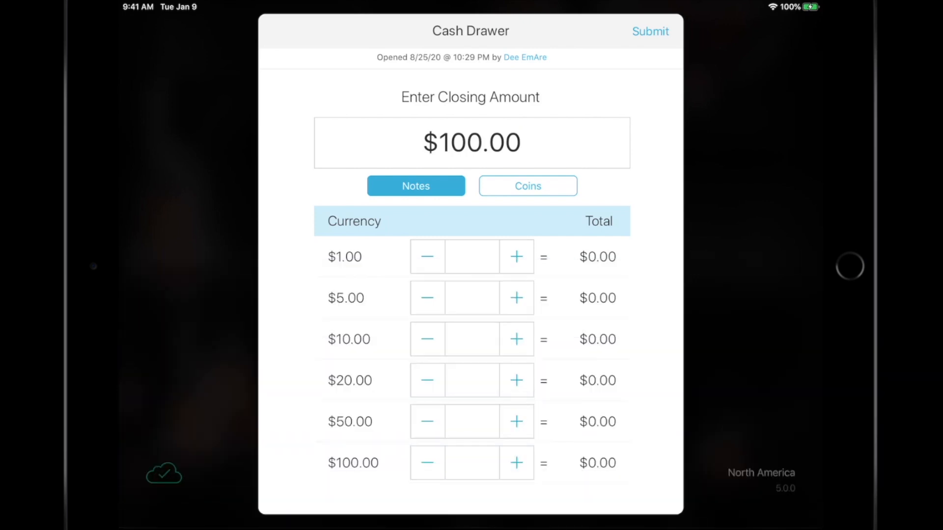
pyautogui.click(527, 185)
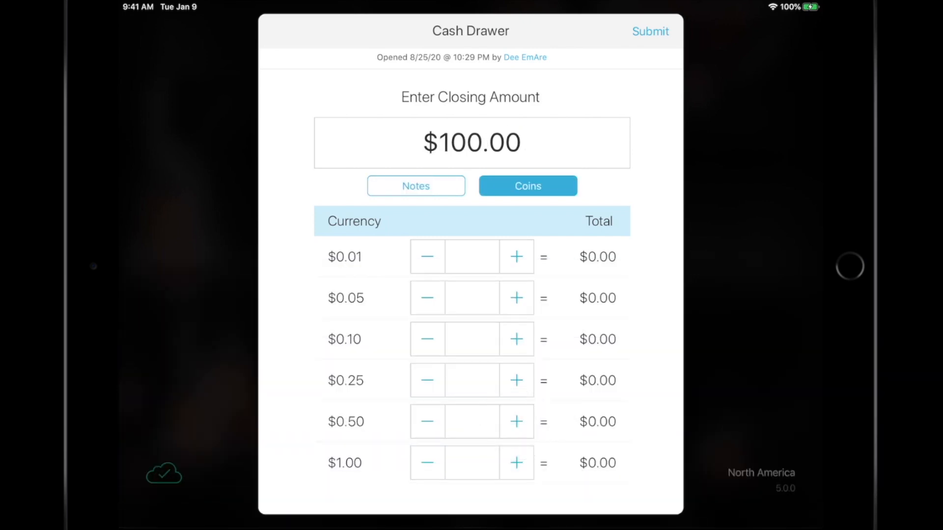
pyautogui.click(416, 185)
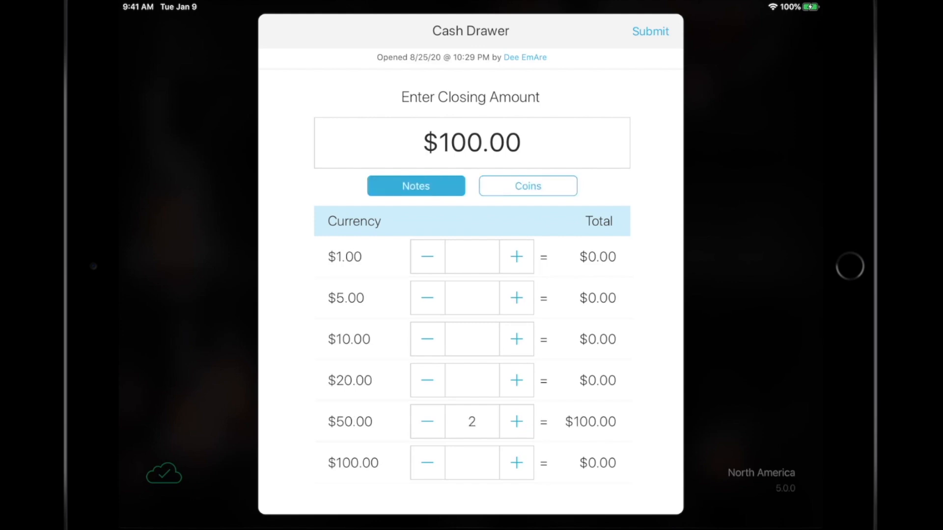
pyautogui.click(650, 31)
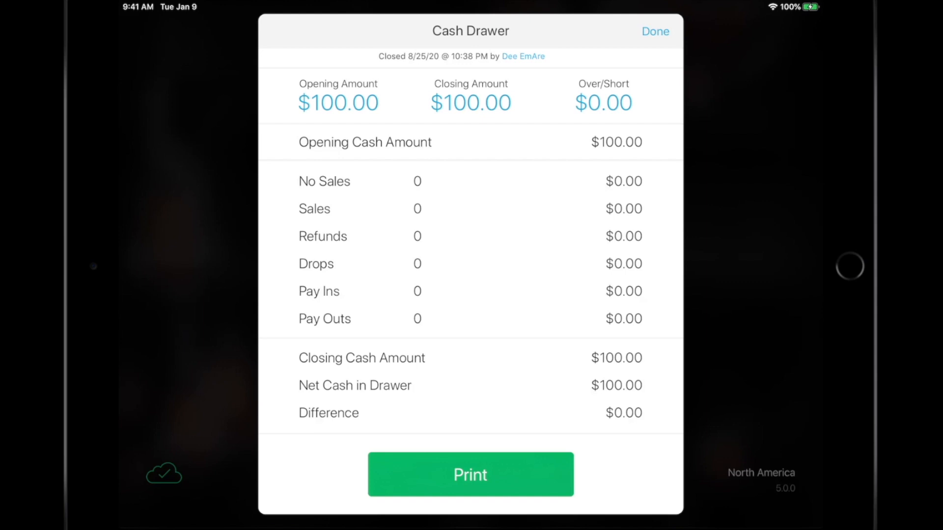
pyautogui.click(655, 31)
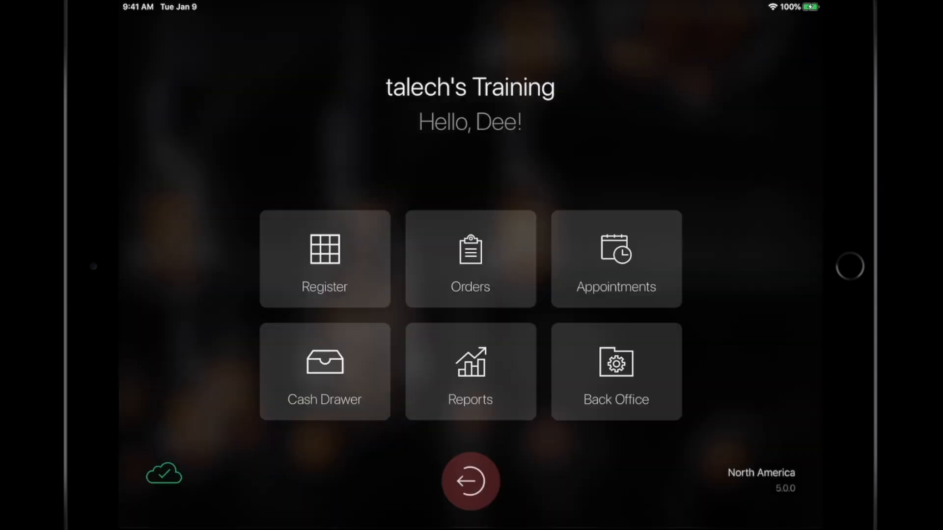
# Clock out Dee EmAre with the employee PIN
pyautogui.click(470, 481)
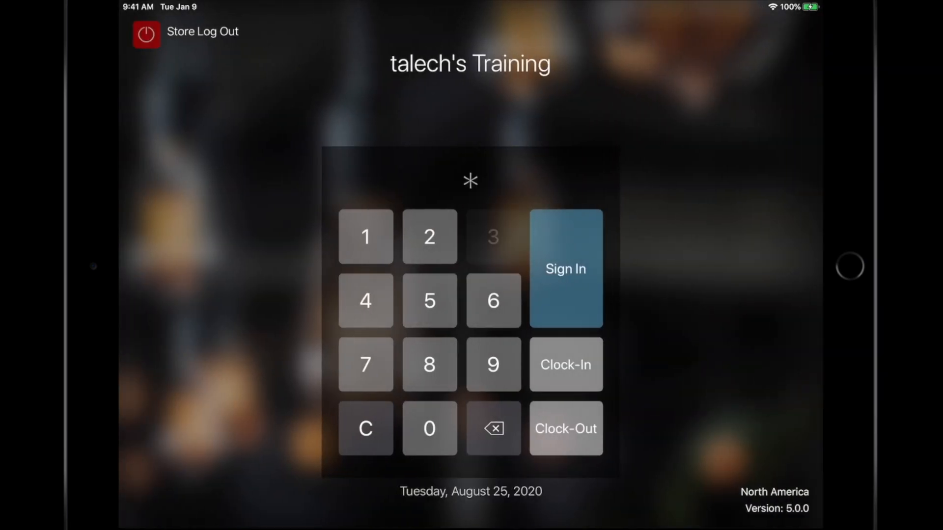
pyautogui.click(493, 236)
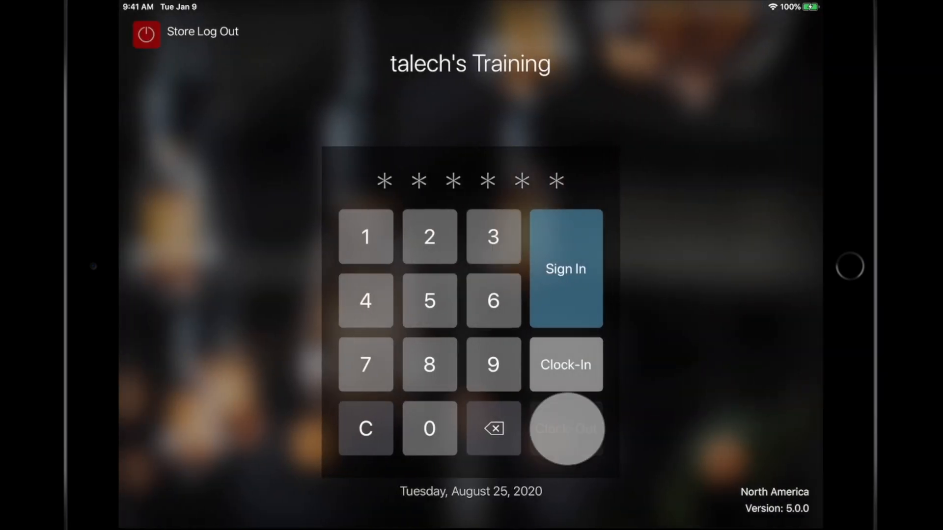
pyautogui.click(565, 428)
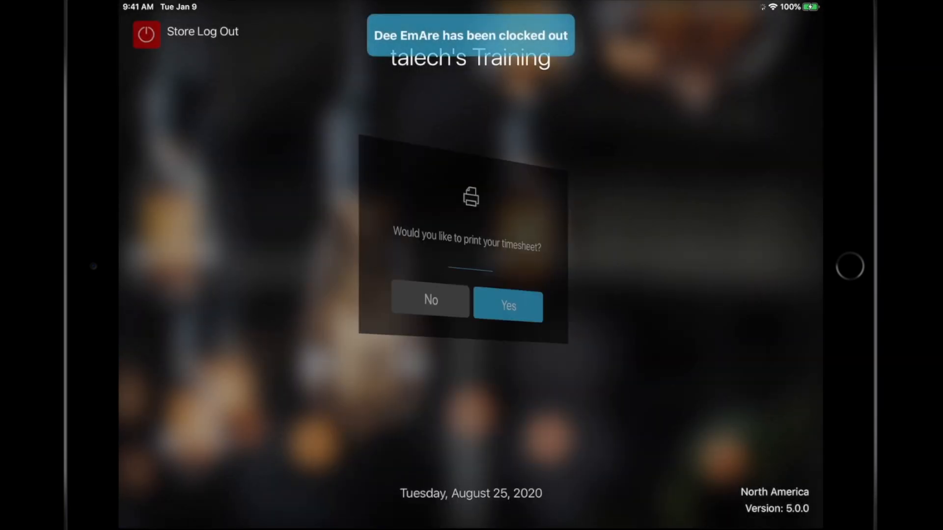